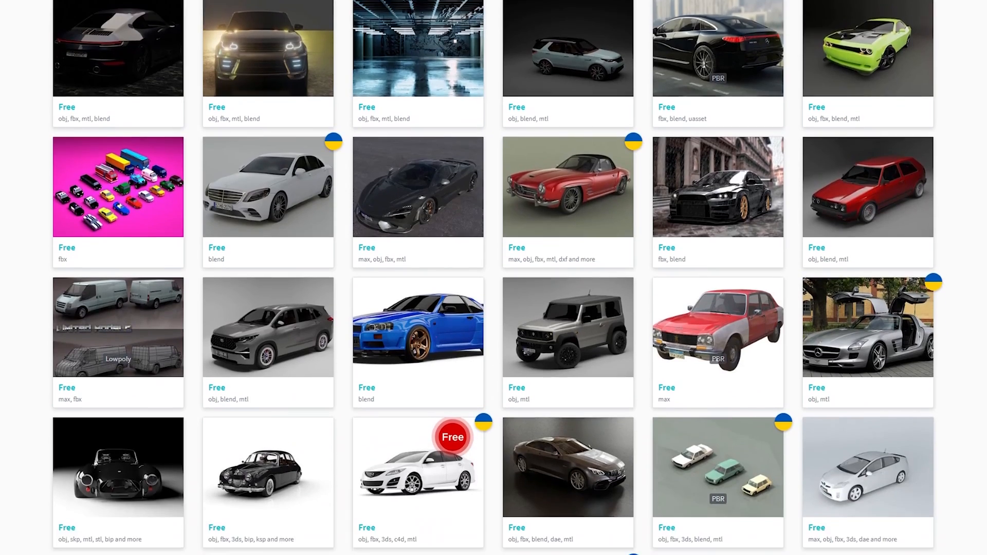
- Scroll down through the free car model listings on CGTrader
scroll("down", 3)
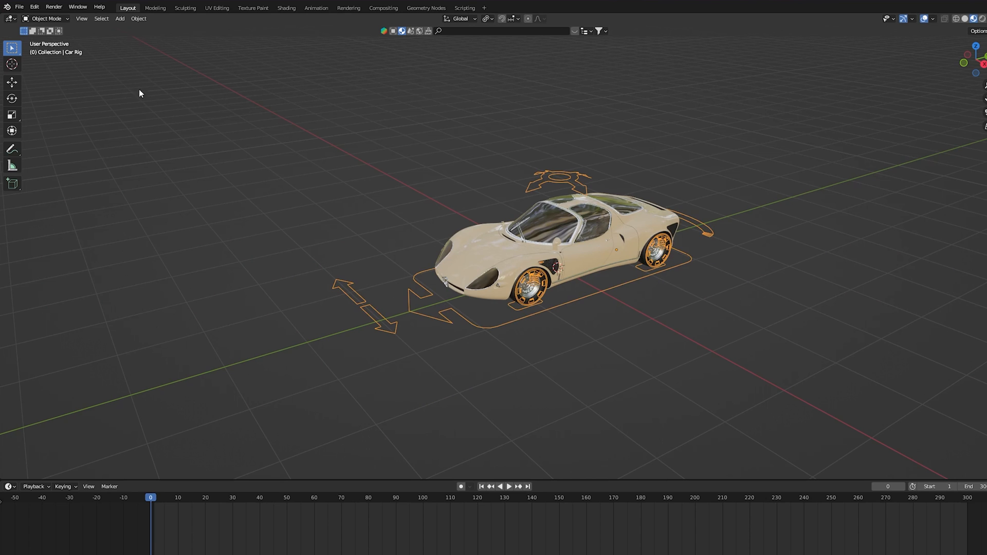
- Keyframe the car rig's starting location, then a distant location along Y at a later frame
left_click(44, 19)
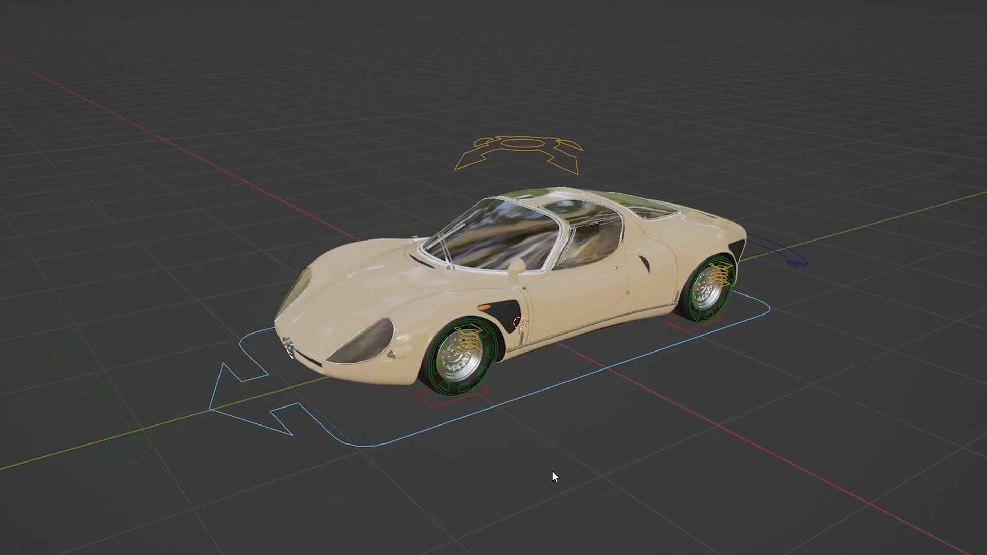
key("i")
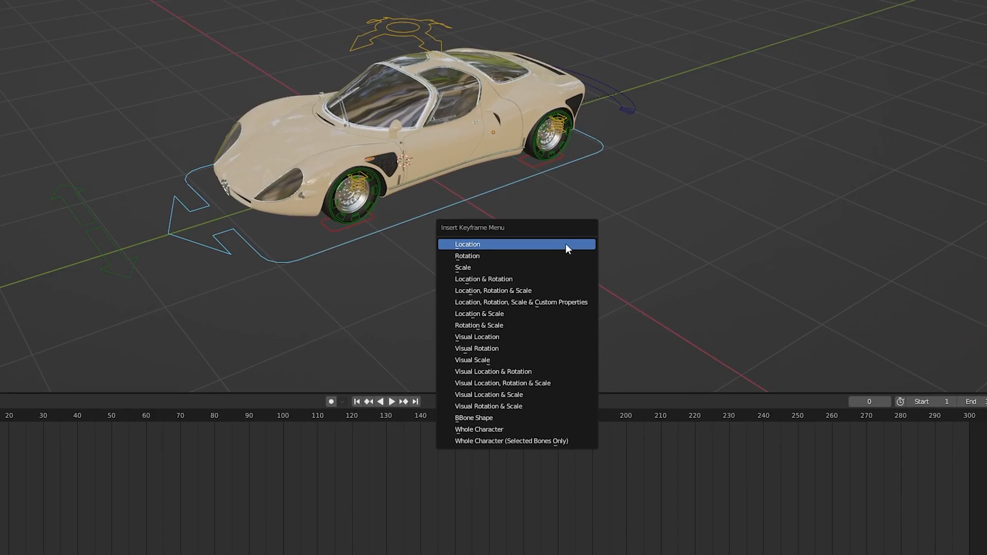
left_click(467, 245)
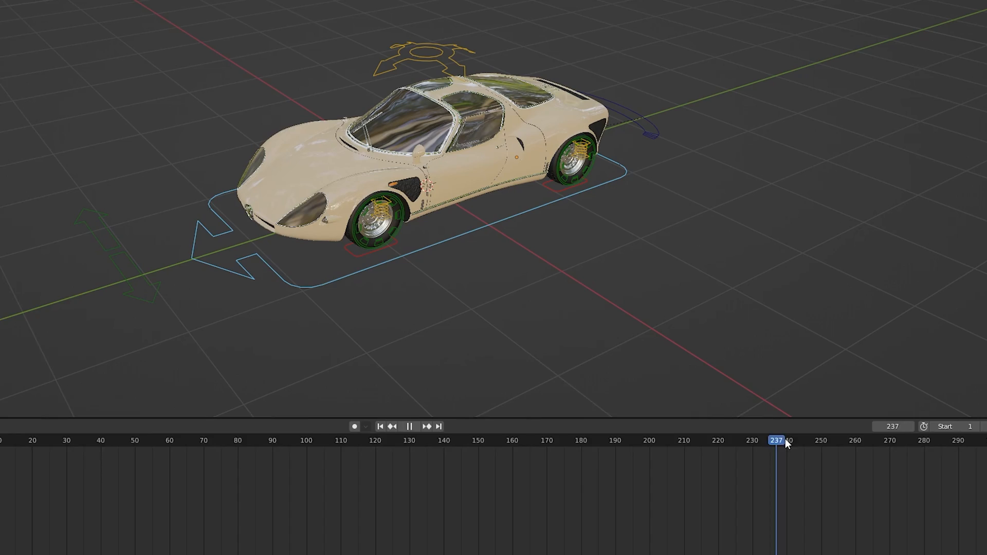
scroll("down", 3)
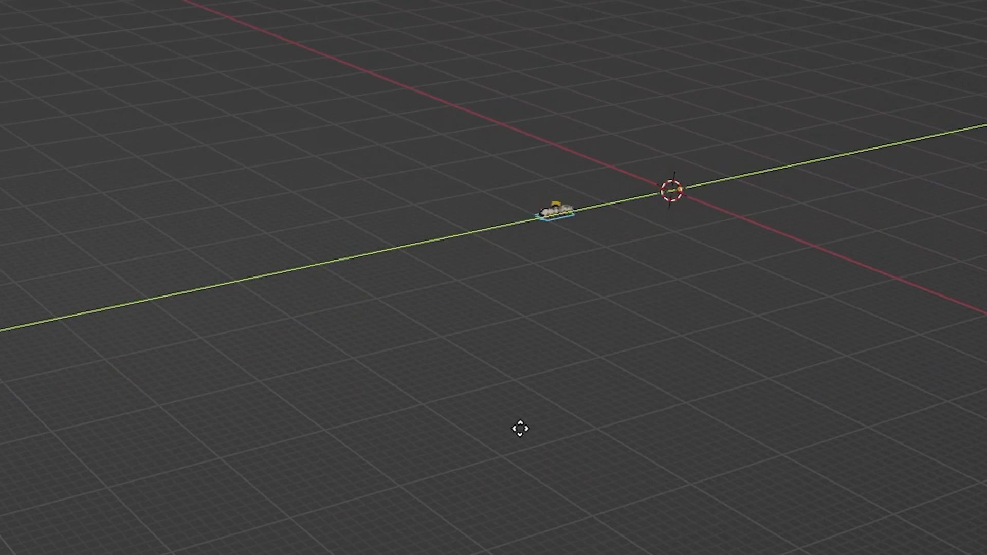
key("i")
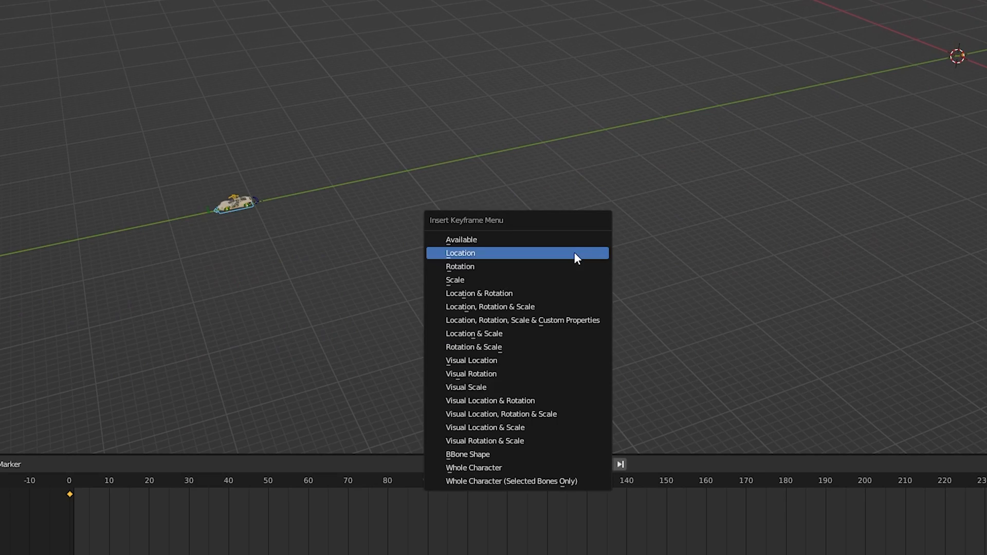
left_click(461, 253)
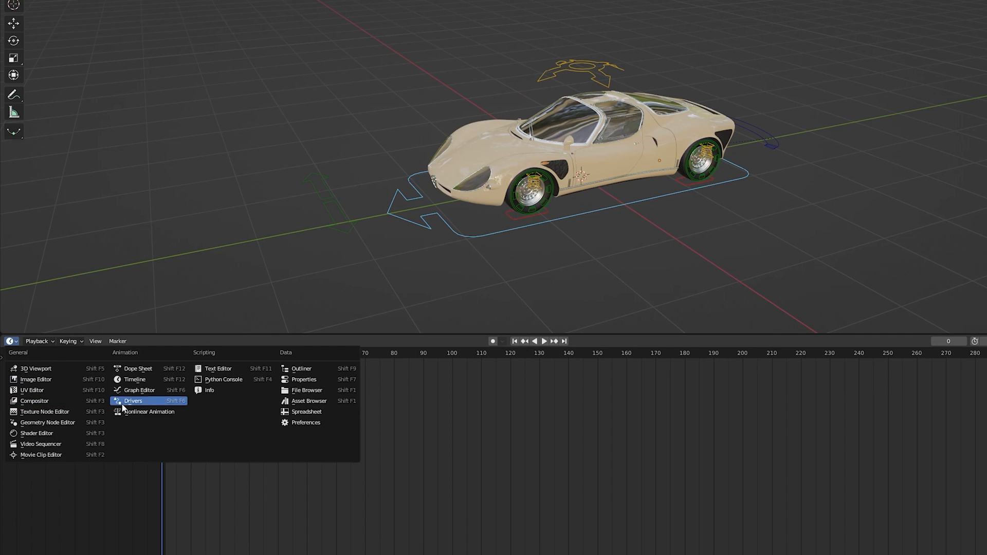
- Switch the timeline area to the Graph Editor to view the car's eased location curve
left_click(139, 390)
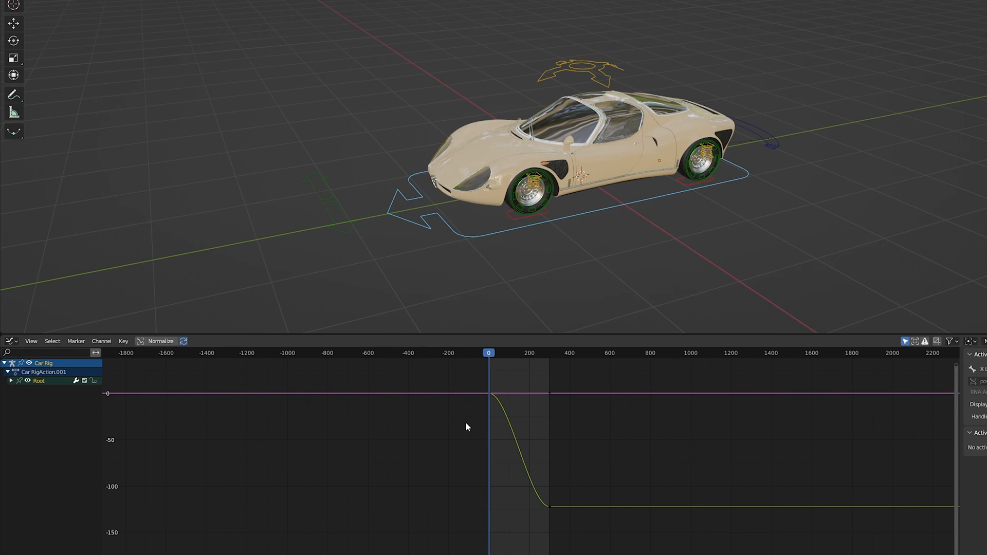
left_click(124, 341)
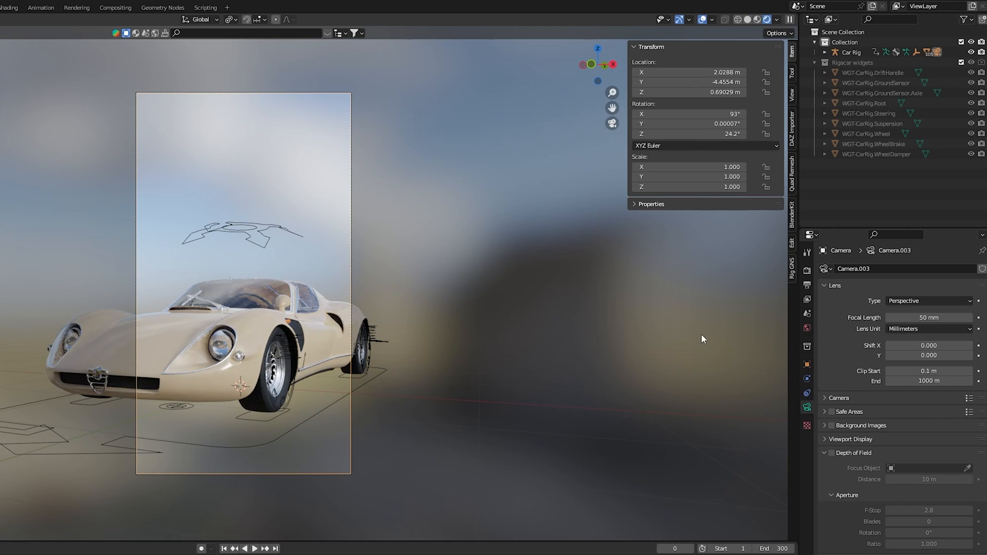
- Set the camera lens type to Panoramic for a fisheye projection
left_click(926, 300)
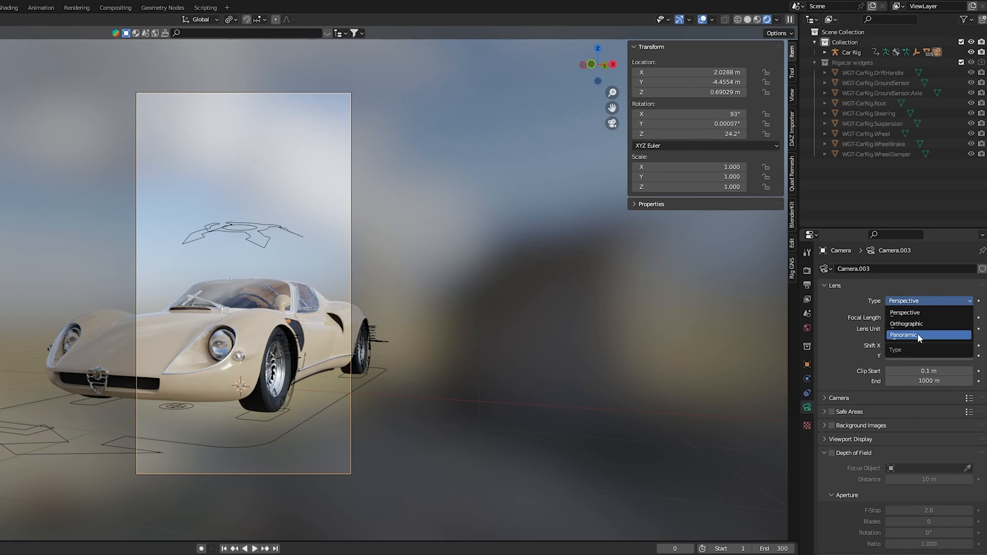
left_click(904, 335)
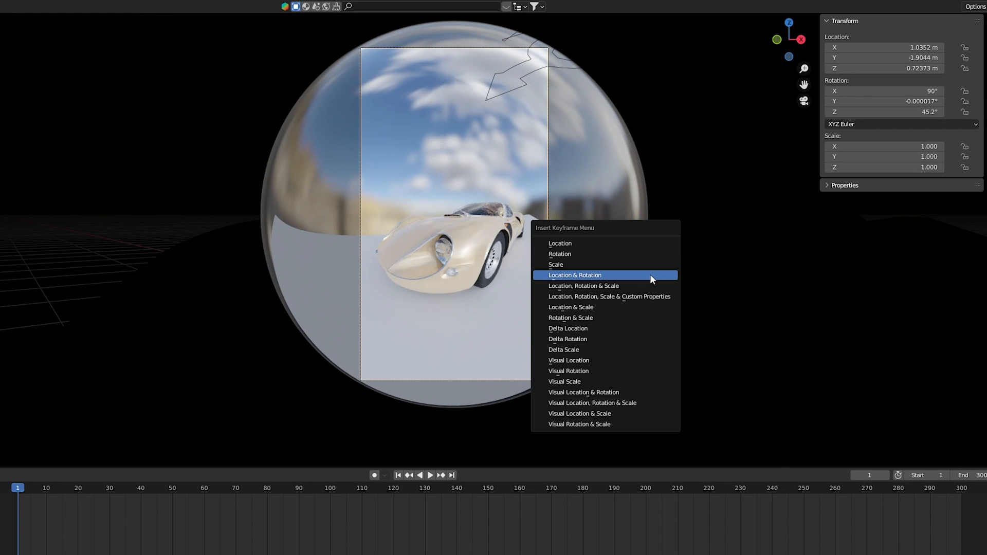
- Keyframe the camera's location and rotation at frames 1, 90 and 200 as it sweeps around the car
left_click(575, 276)
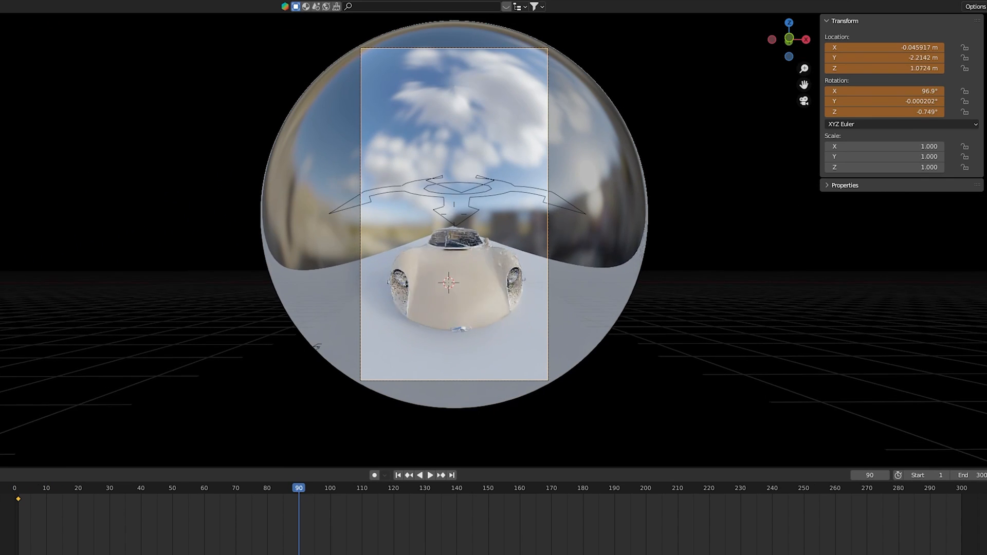
left_click(487, 487)
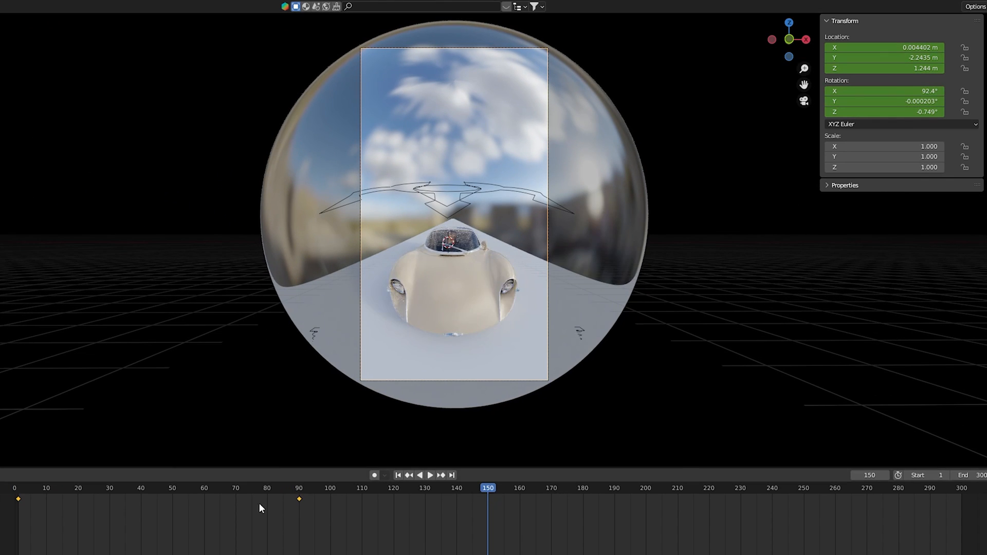
left_click(645, 488)
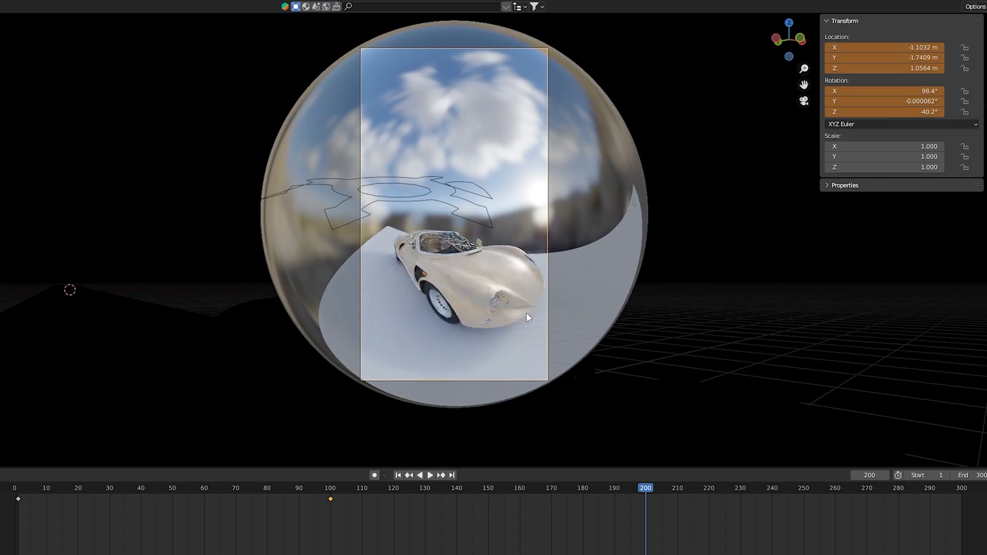
left_click(431, 476)
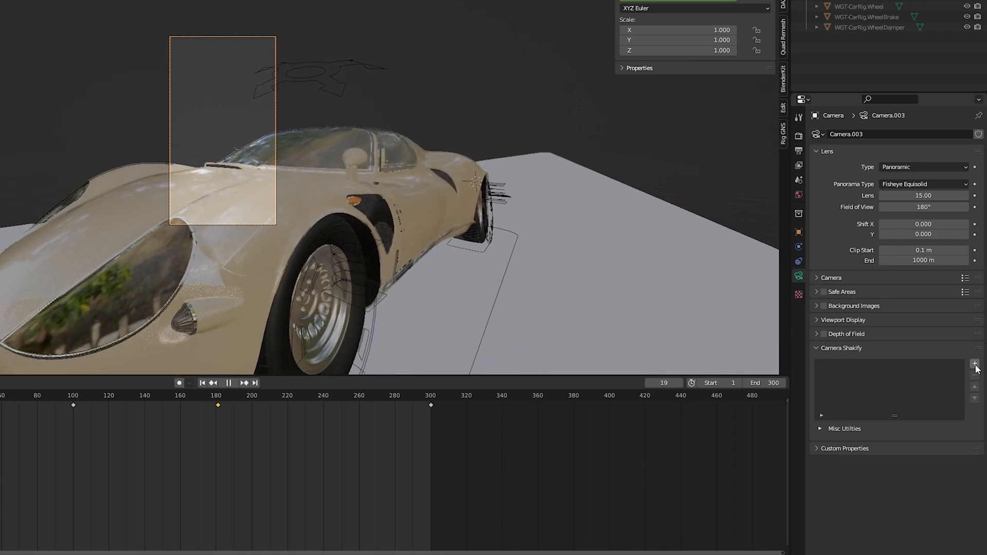
- Add an Investigation camera shake at about 0.53 influence plus a Bike On Gravel 2D layer
left_click(975, 363)
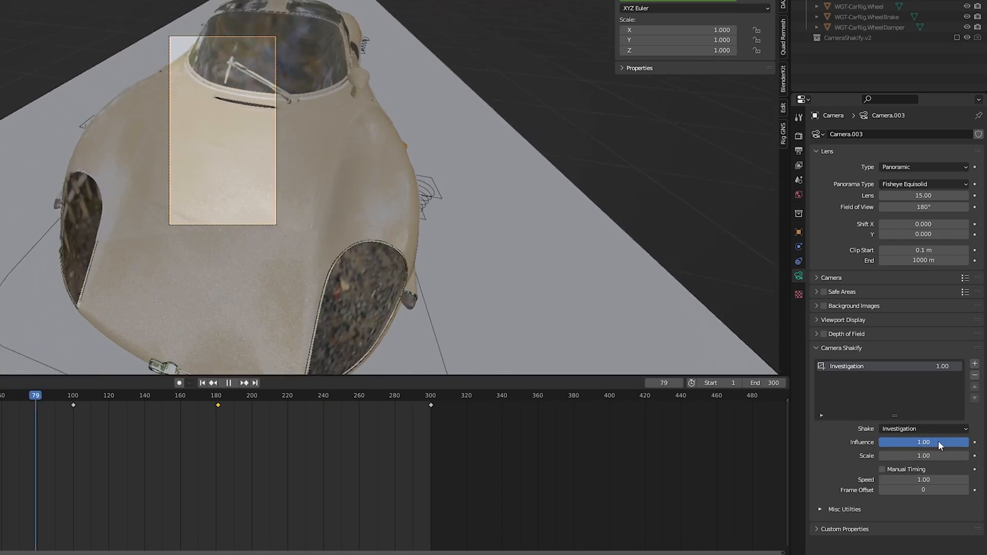
left_click_drag(937, 442, 887, 442)
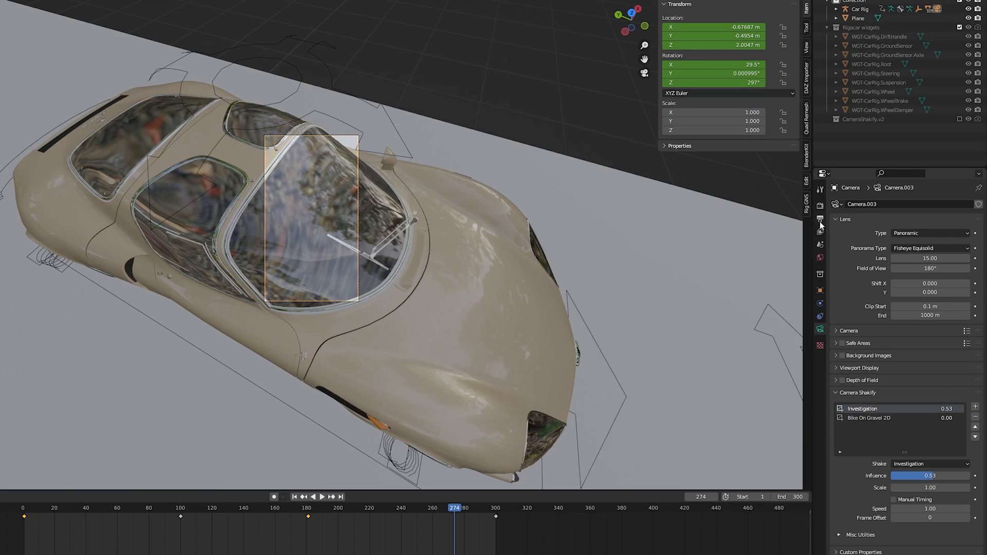
left_click(819, 219)
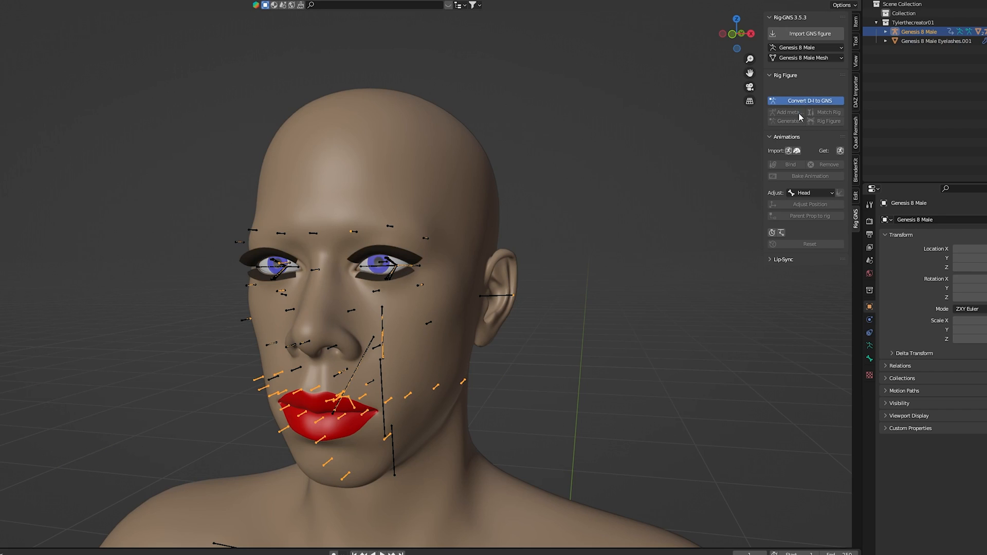
- Add a metarig for the Genesis 8 Male figure and match it to the body
left_click(787, 100)
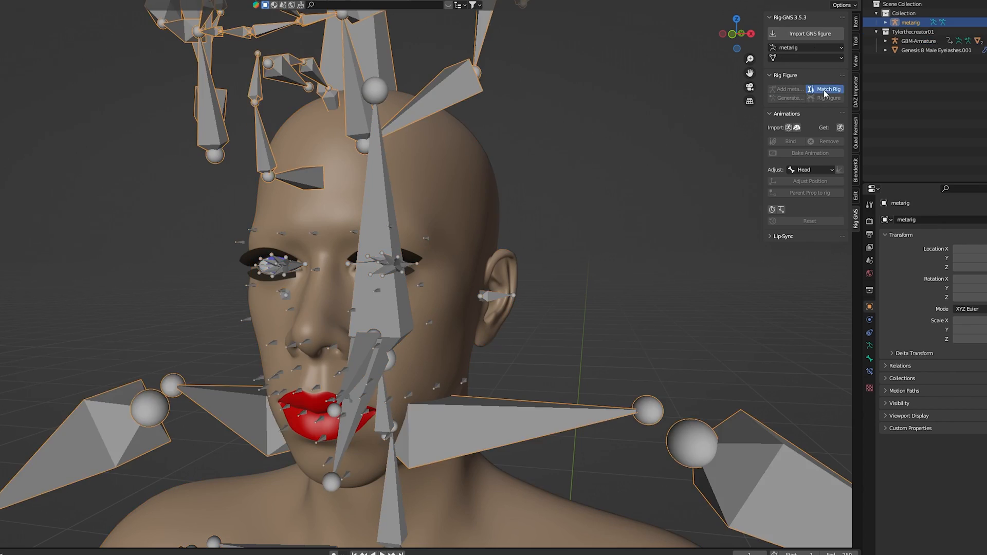
left_click(828, 88)
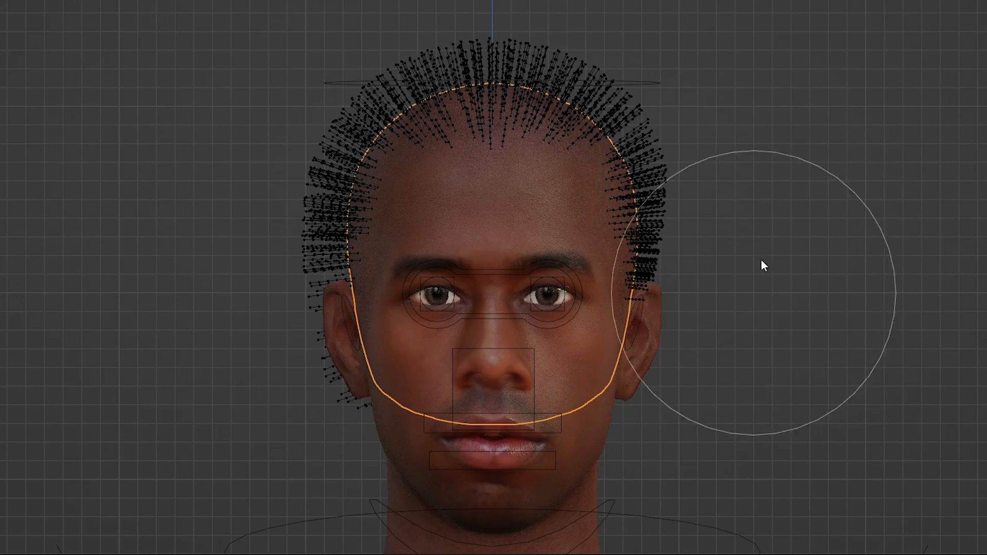
mouse_move(220, 221)
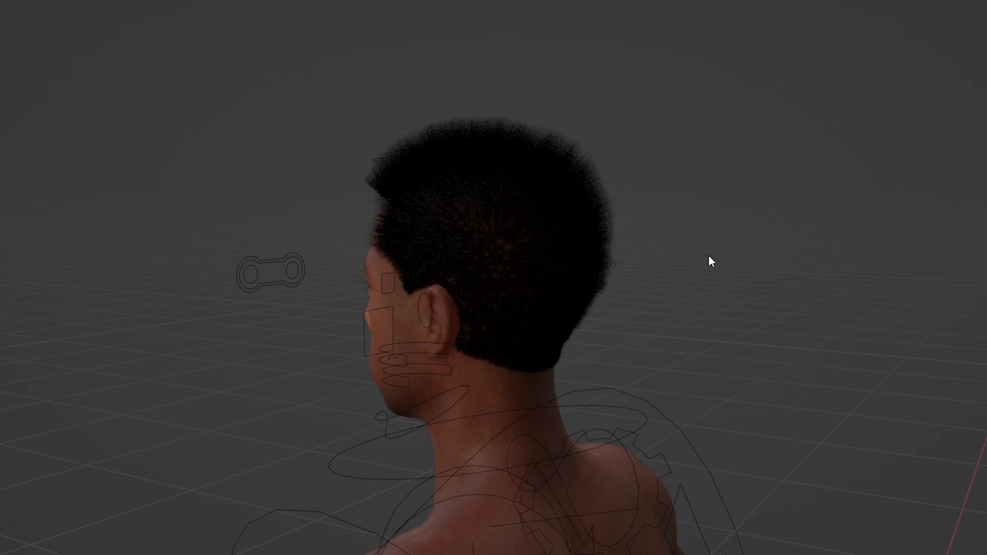
left_click(19, 9)
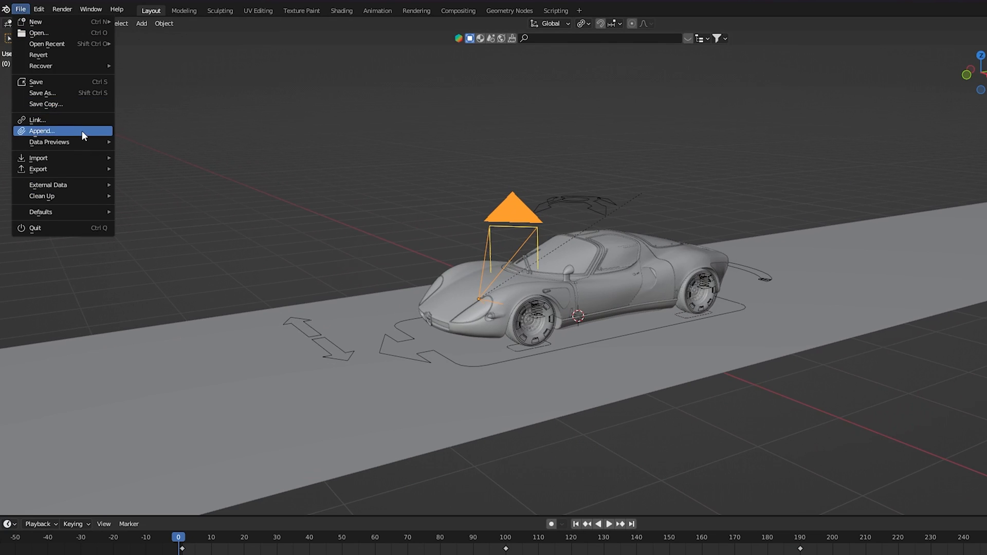
- Append the character collections from TylerTheCreator-001.blend into the car scene
left_click(41, 131)
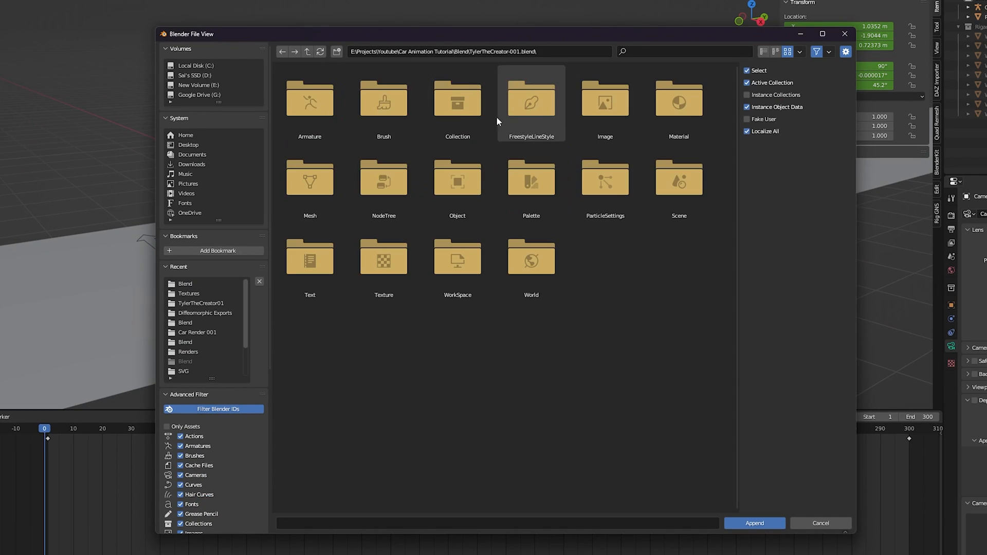
double_click(456, 101)
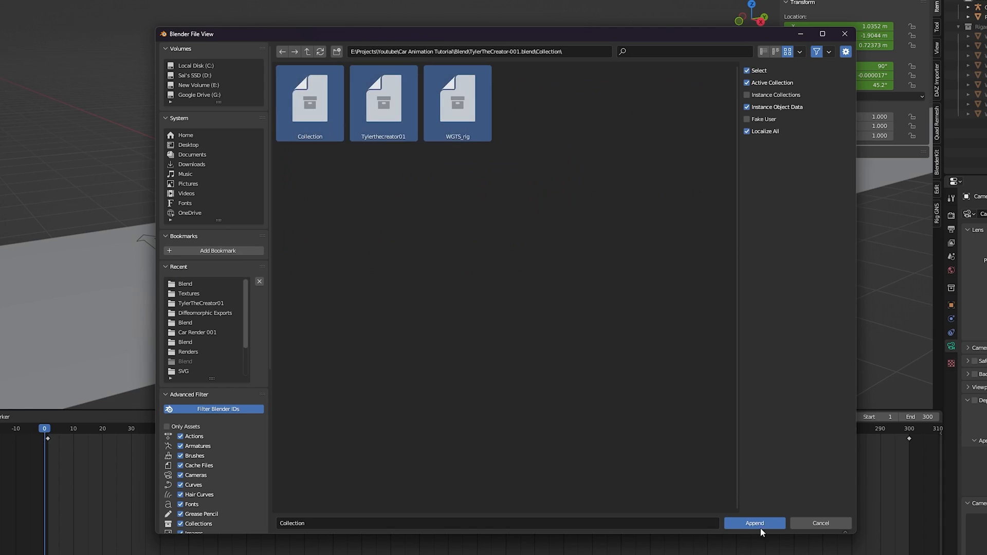
left_click(753, 523)
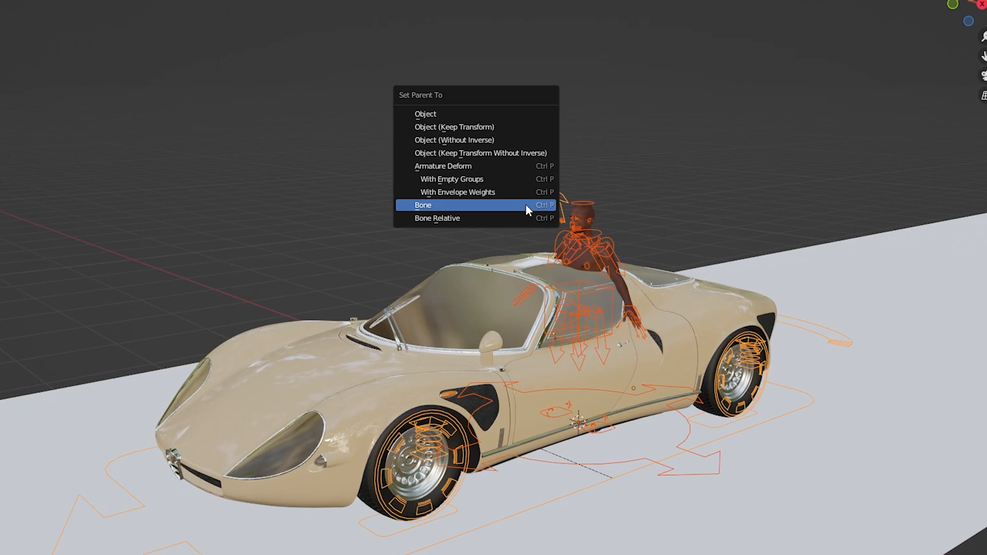
- Parent the character to a bone of the car rig so it sits in the cockpit
left_click(422, 205)
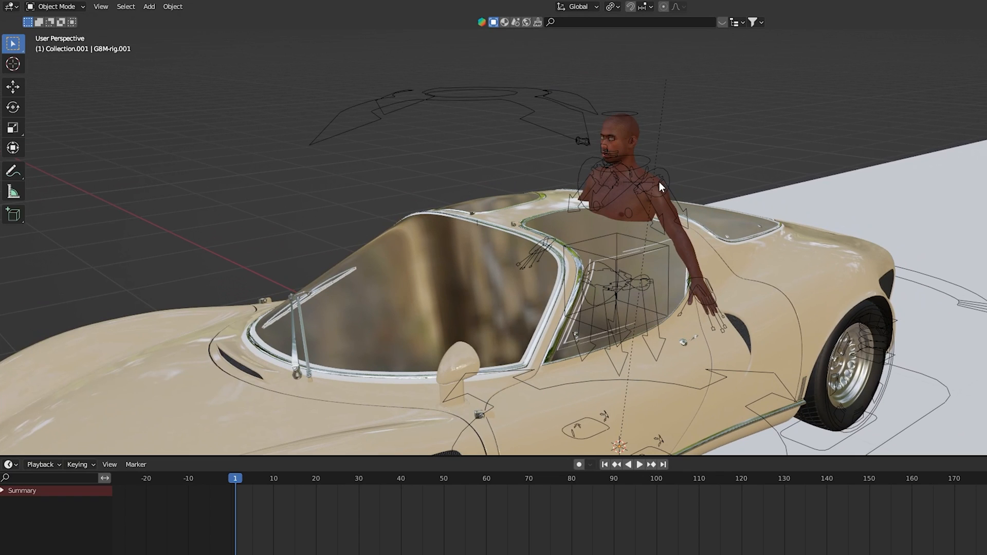
left_click(55, 6)
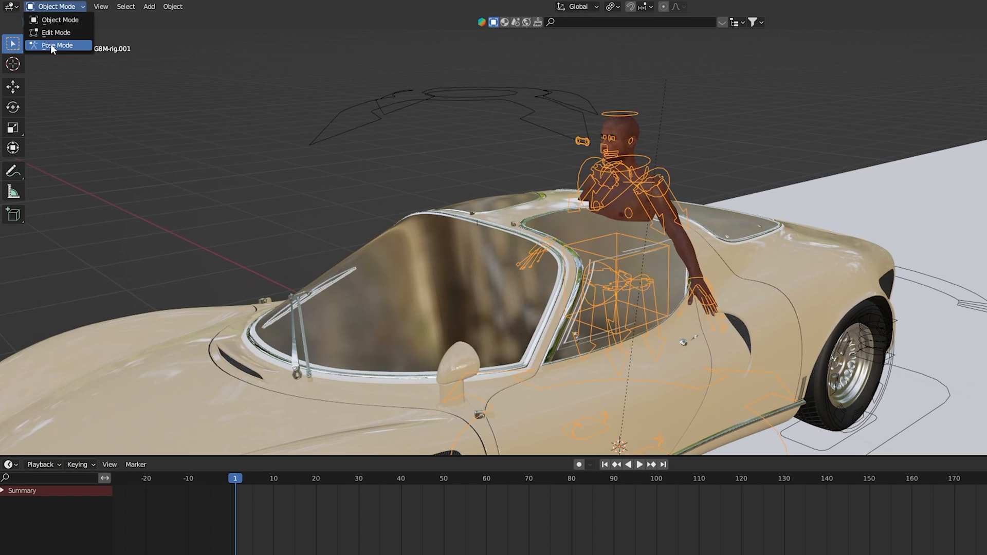
- In Pose Mode curl the hands around the steering wheel and keyframe location and rotation at frame 20
left_click(55, 44)
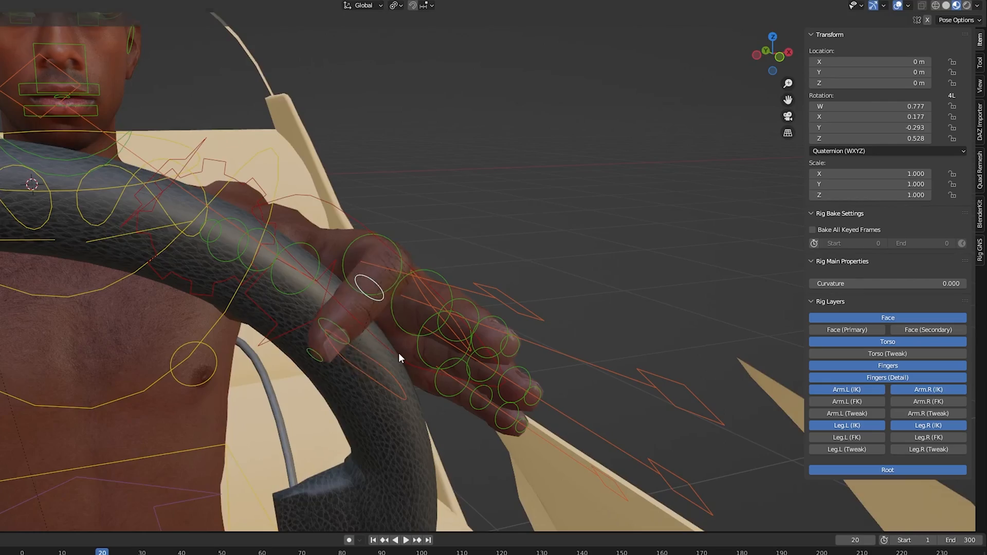
left_click_drag(398, 358, 441, 325)
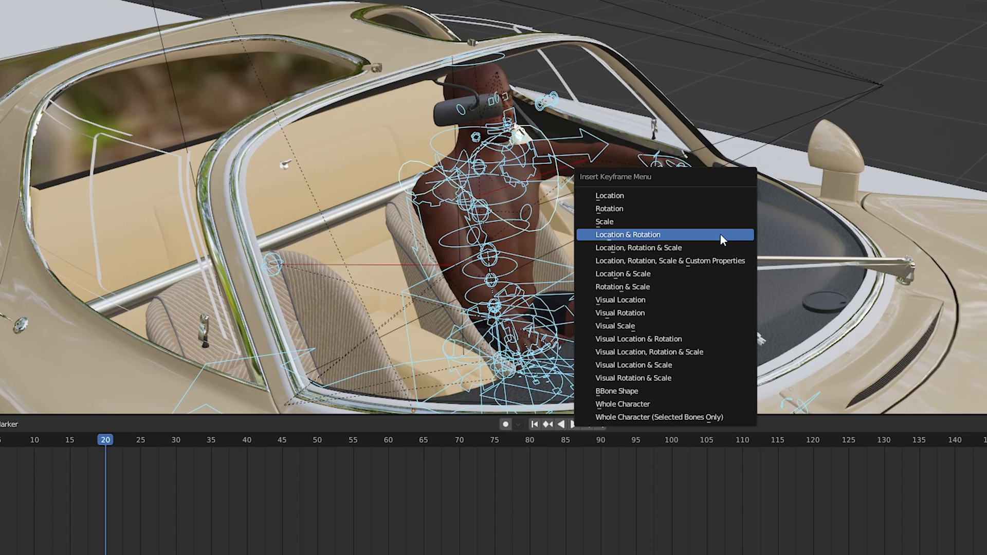
left_click(626, 234)
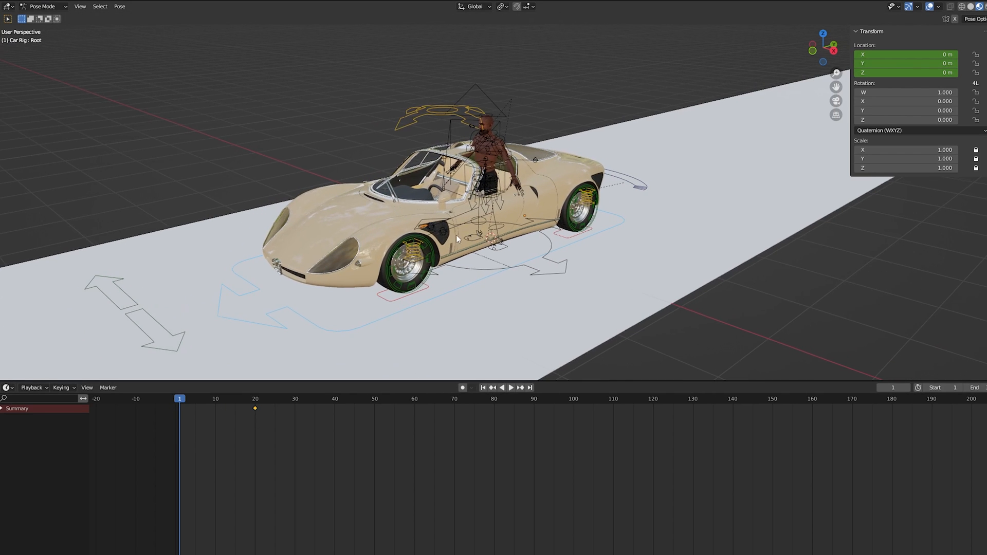
- Set Camera.001 as the scene's active camera so playback shows the cockpit interior
left_click(511, 388)
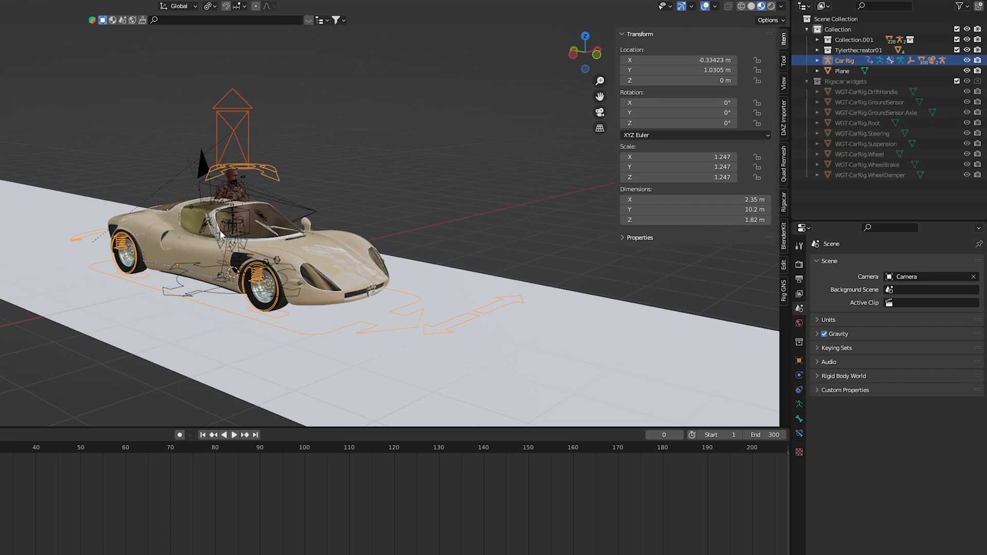
left_click(890, 277)
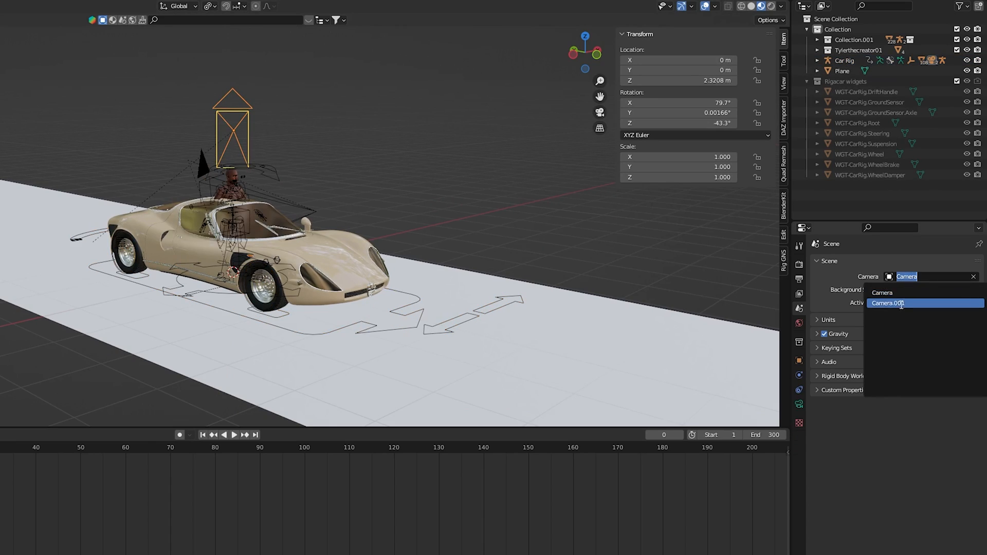
left_click(901, 302)
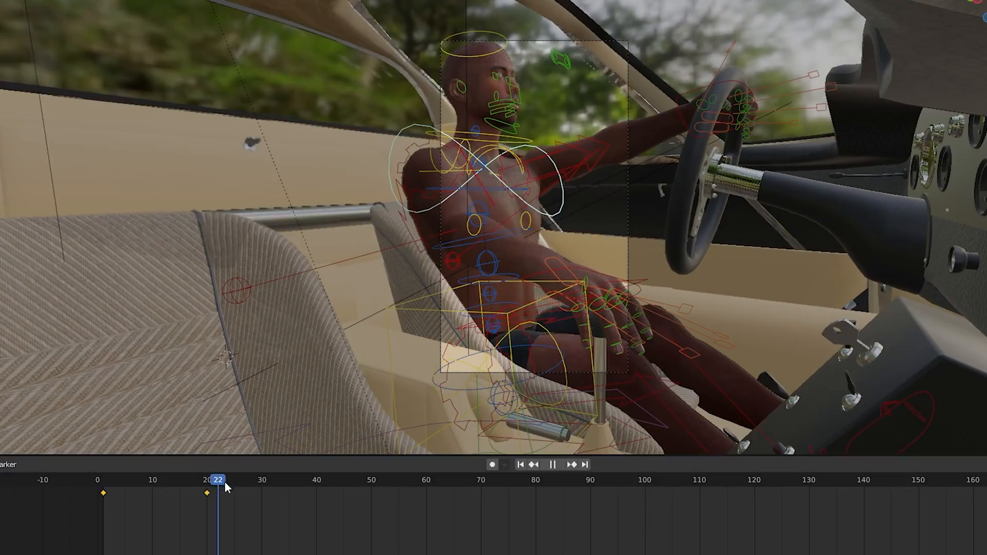
- Repose and keyframe the driver's hands and arms at successive later frames up to about 260
left_click(555, 464)
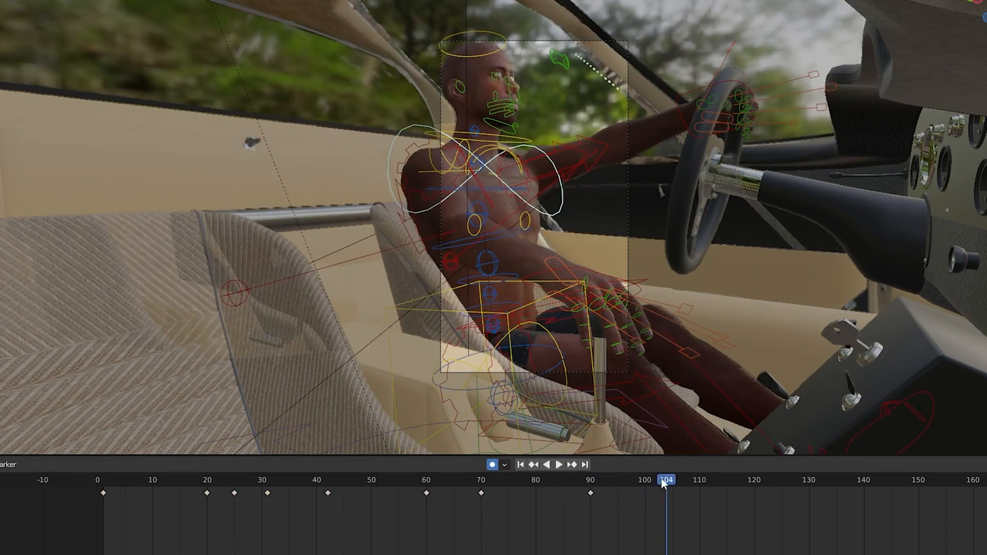
left_click(559, 465)
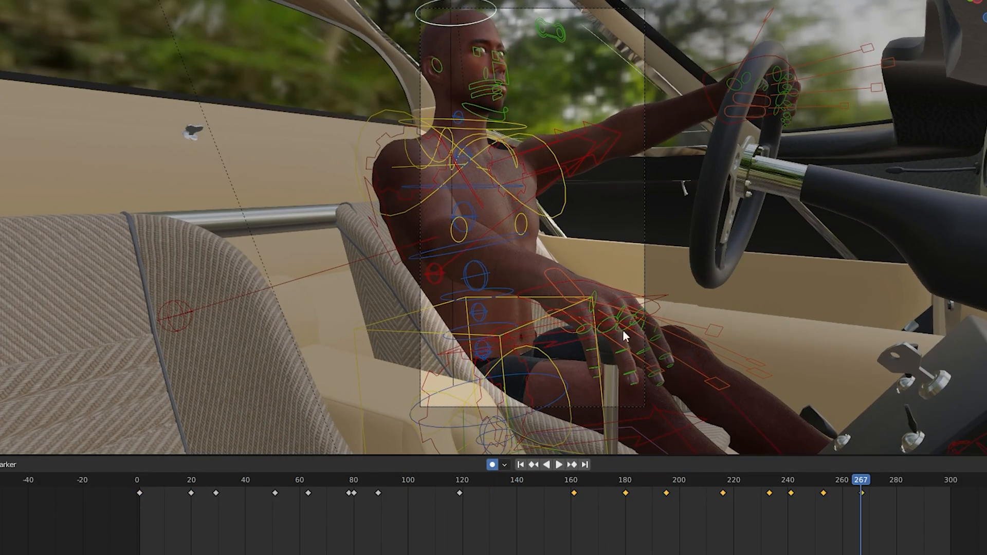
left_click(560, 465)
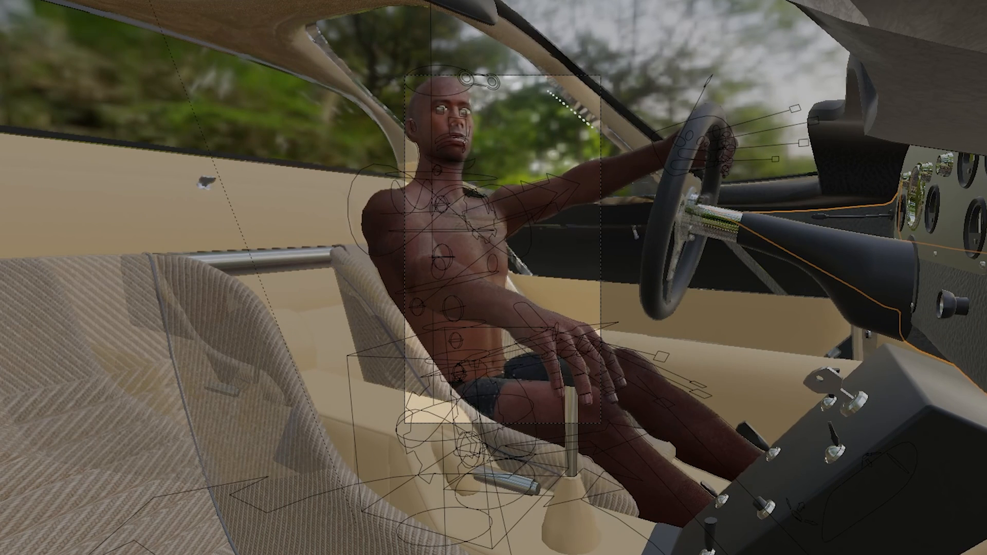
left_click(21, 7)
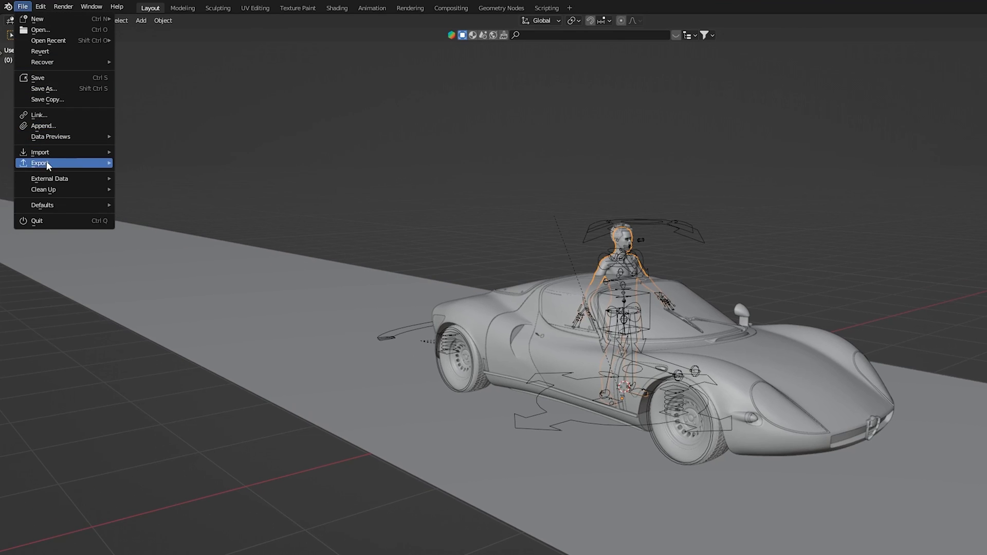
- Export the driver as Tyler001.abc and import that Alembic into an empty scene to check the body mesh
left_click(39, 163)
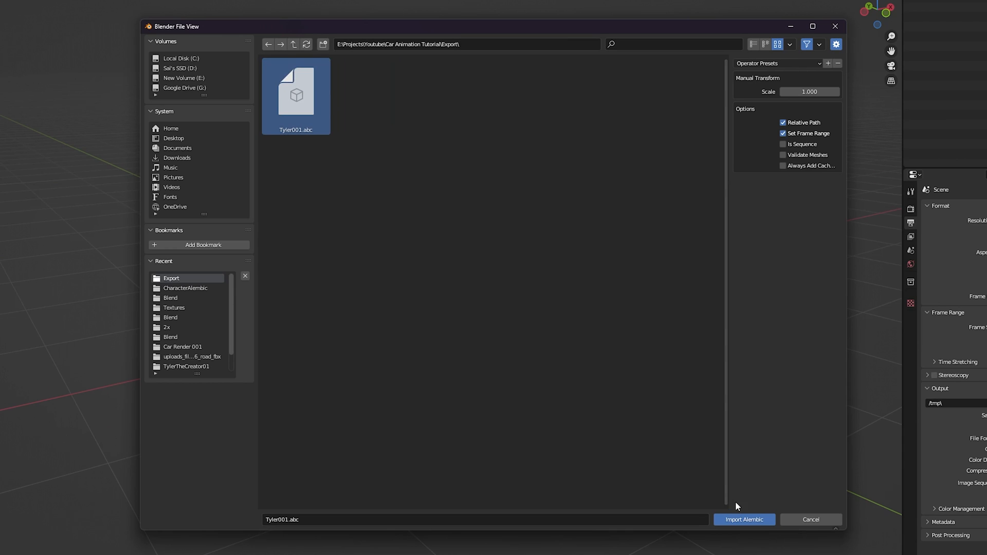
left_click(743, 519)
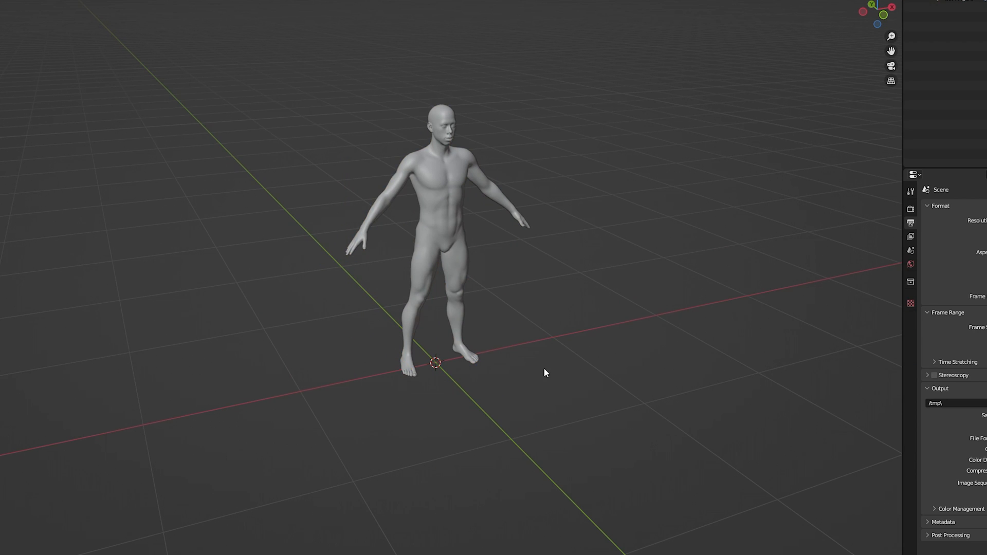
left_click(18, 5)
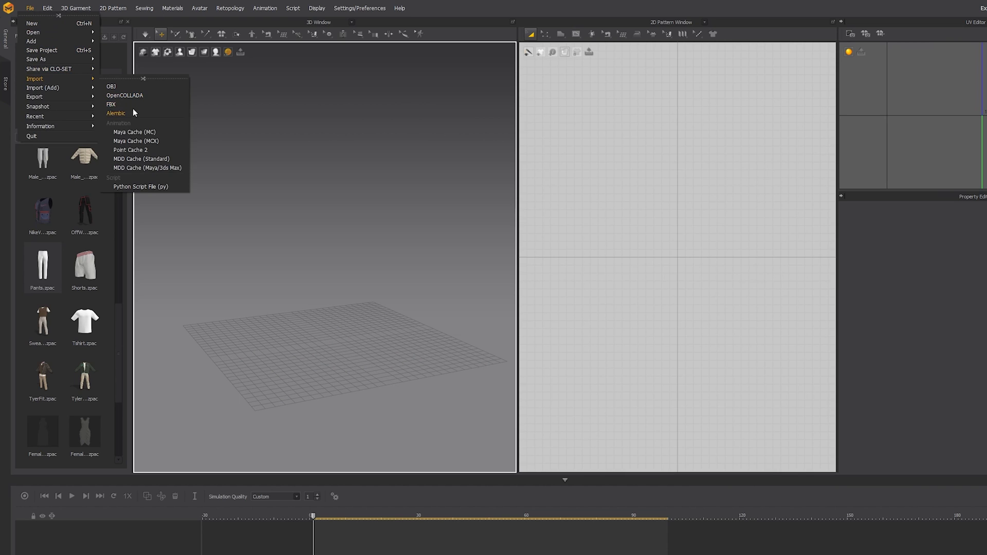
- Import the animated avatar, dress it in the puffer jacket, vest and trousers from the library, and record the simulation
left_click(111, 105)
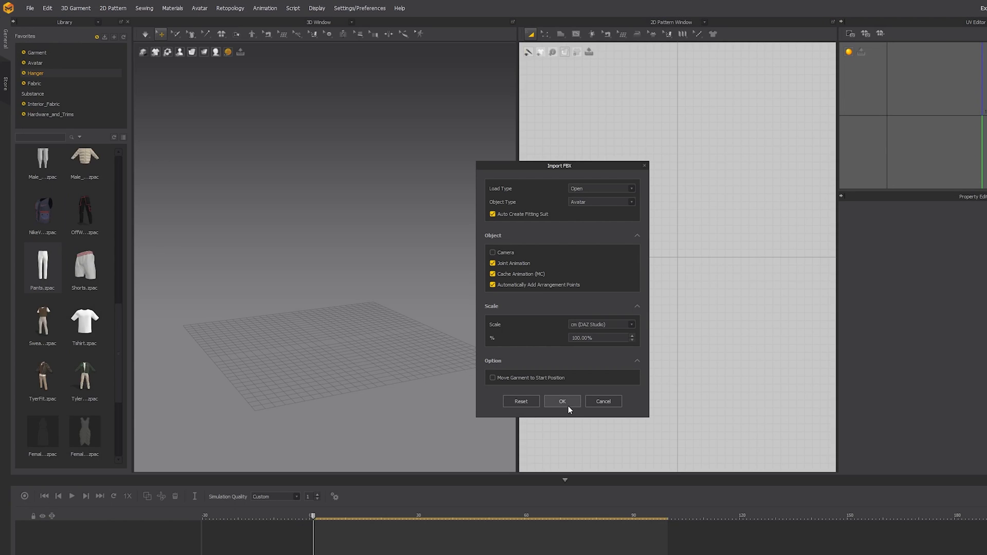
left_click(561, 402)
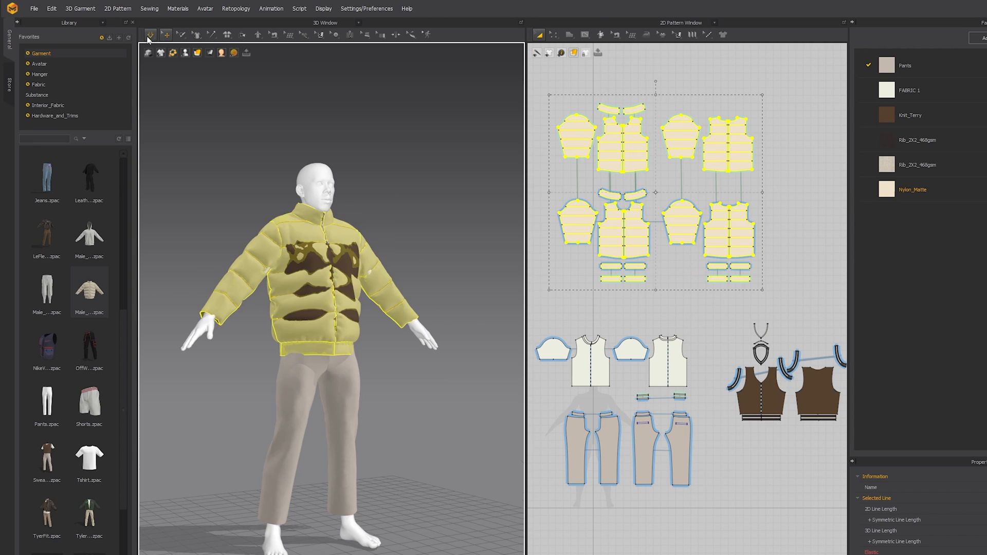
left_click(150, 33)
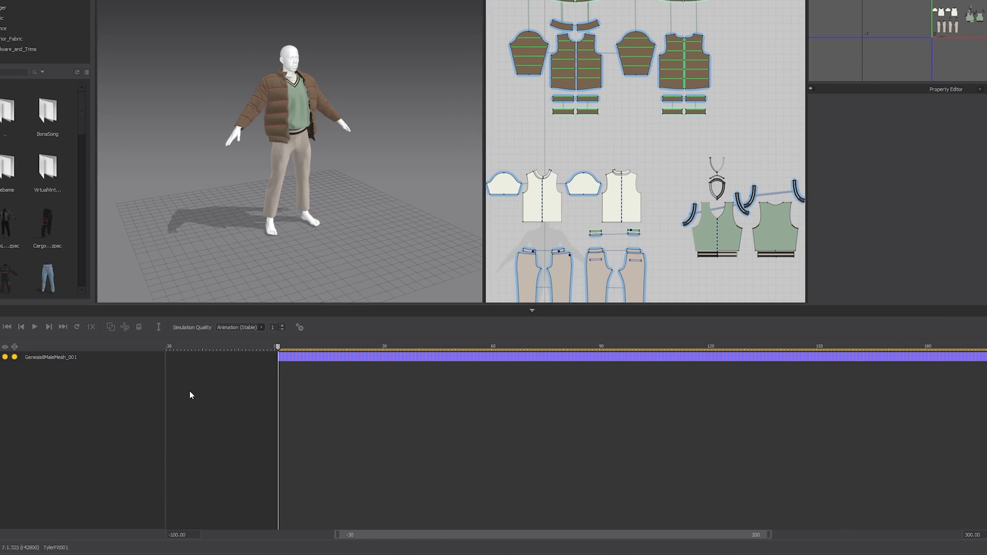
left_click(29, 327)
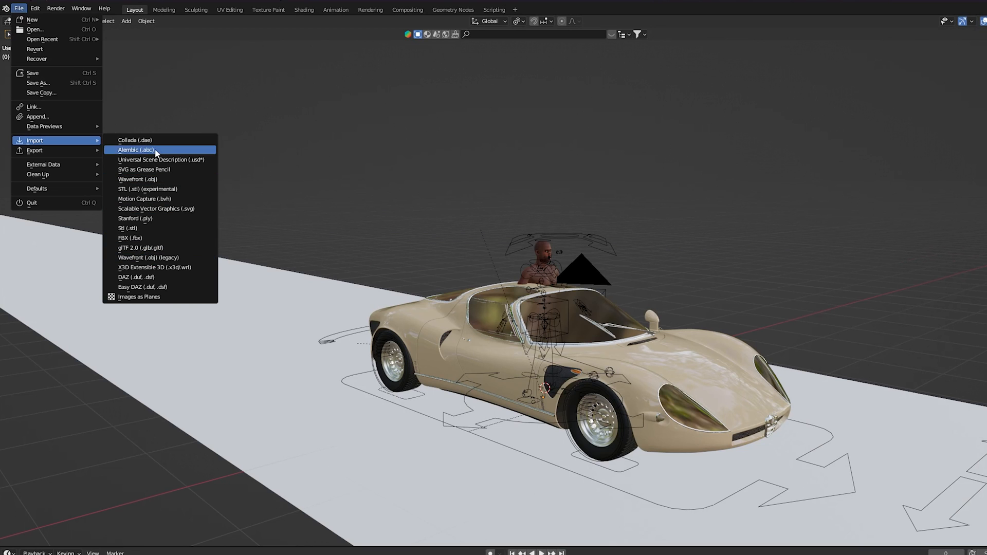
- Import the TylerFit001.abc clothing cache into the car scene at scale 0.01
left_click(135, 150)
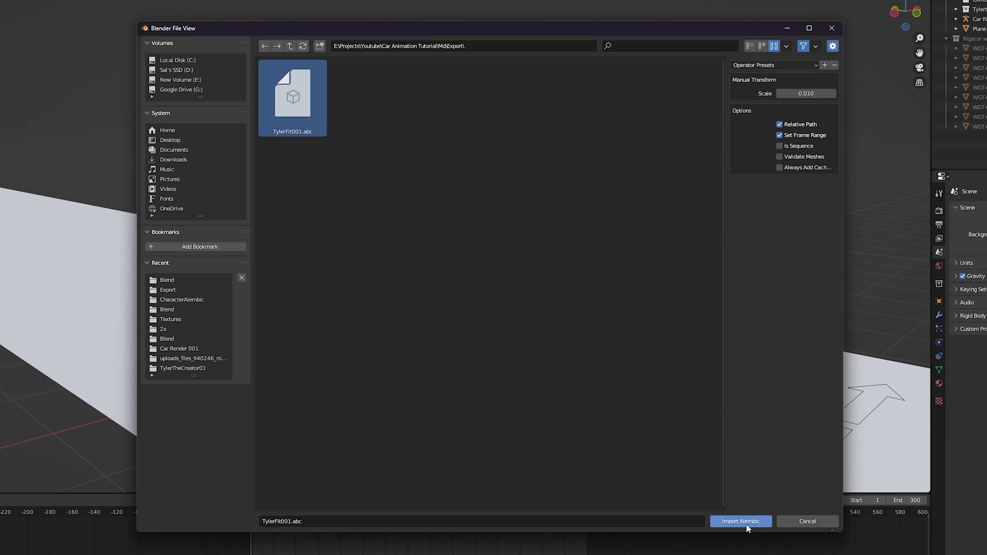
left_click(741, 521)
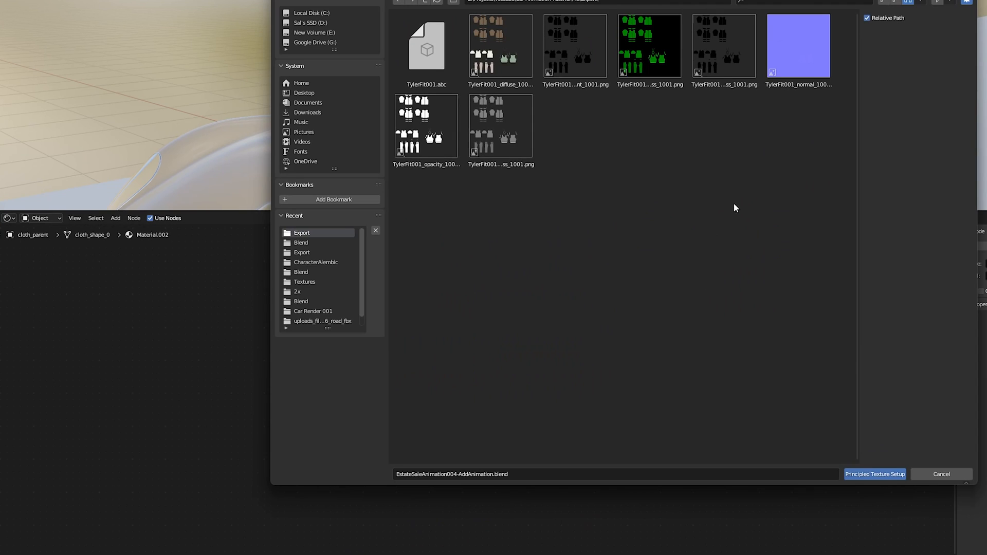
- Build the clothing material from all its texture PNGs via Principled Texture Setup and move the outfit onto the driver
left_click(501, 46)
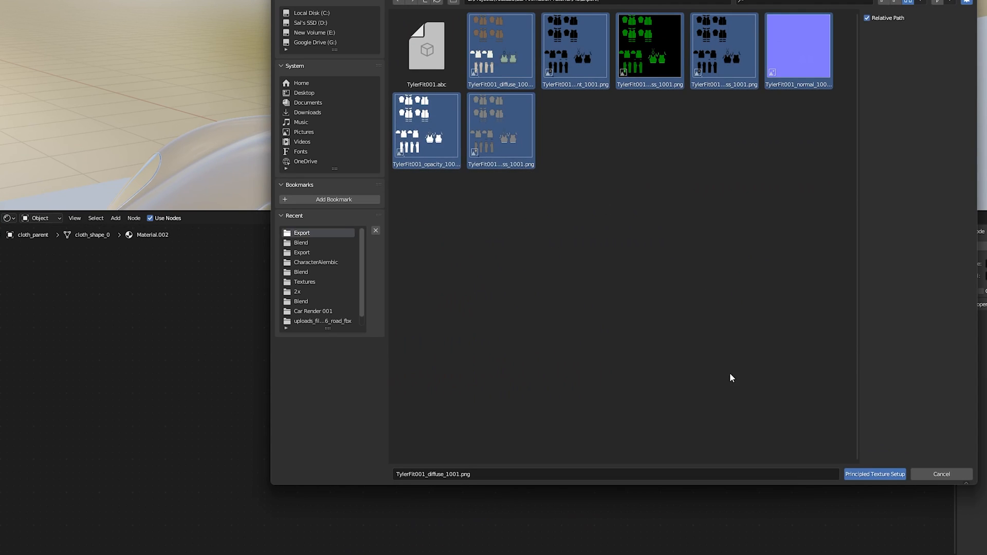
left_click(875, 474)
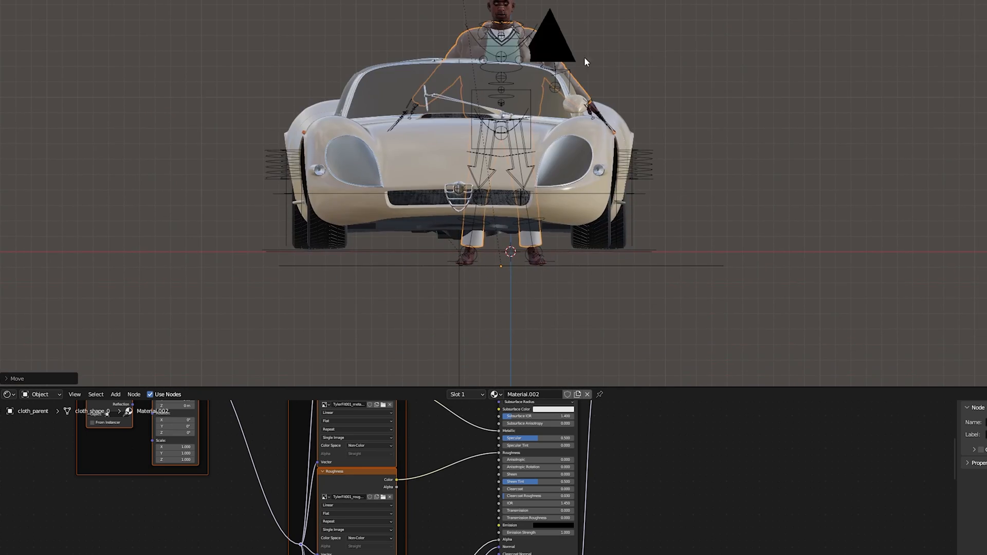
left_click_drag(585, 63, 652, 269)
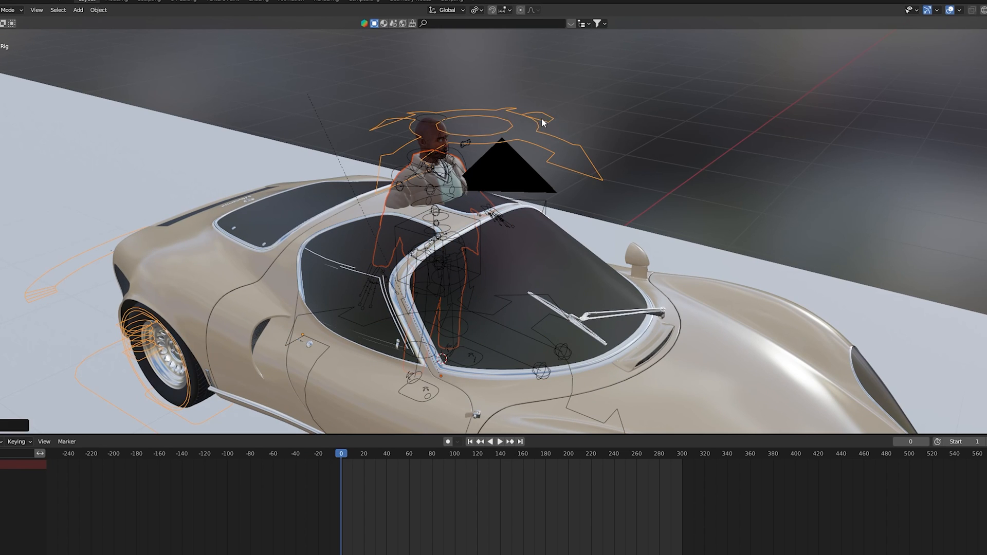
- Bring in the desert road landscape and replace the world lighting with a Nishita sky texture
left_click(495, 442)
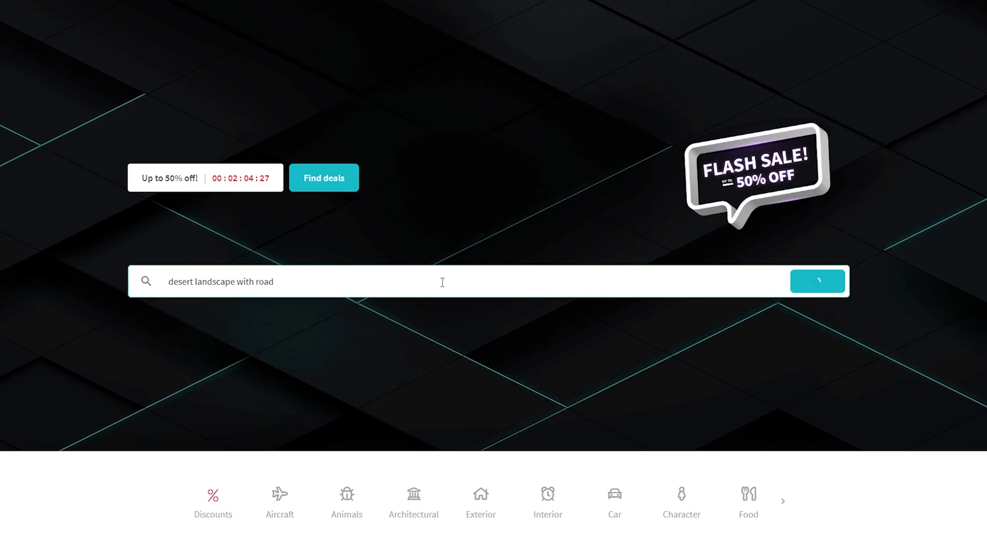
left_click(817, 282)
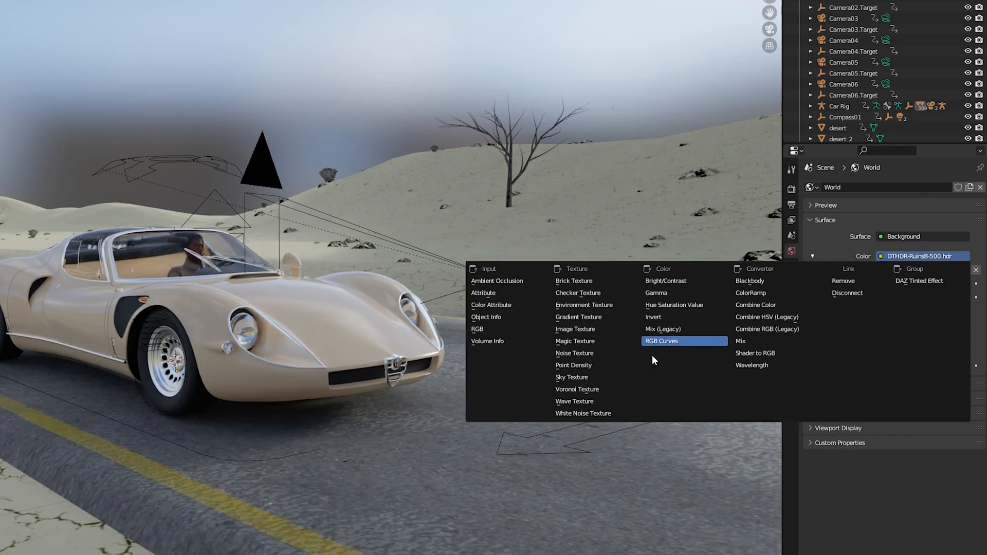
left_click(571, 377)
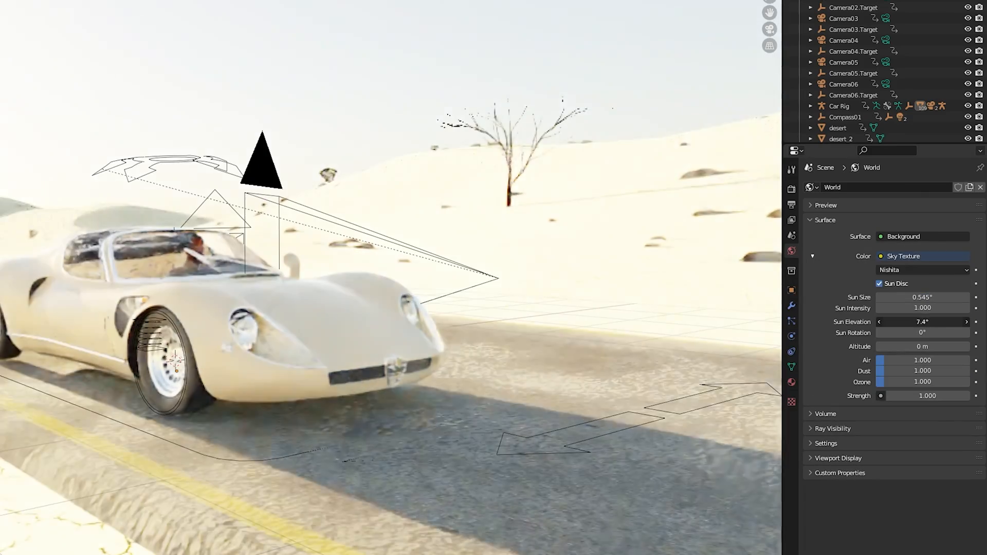